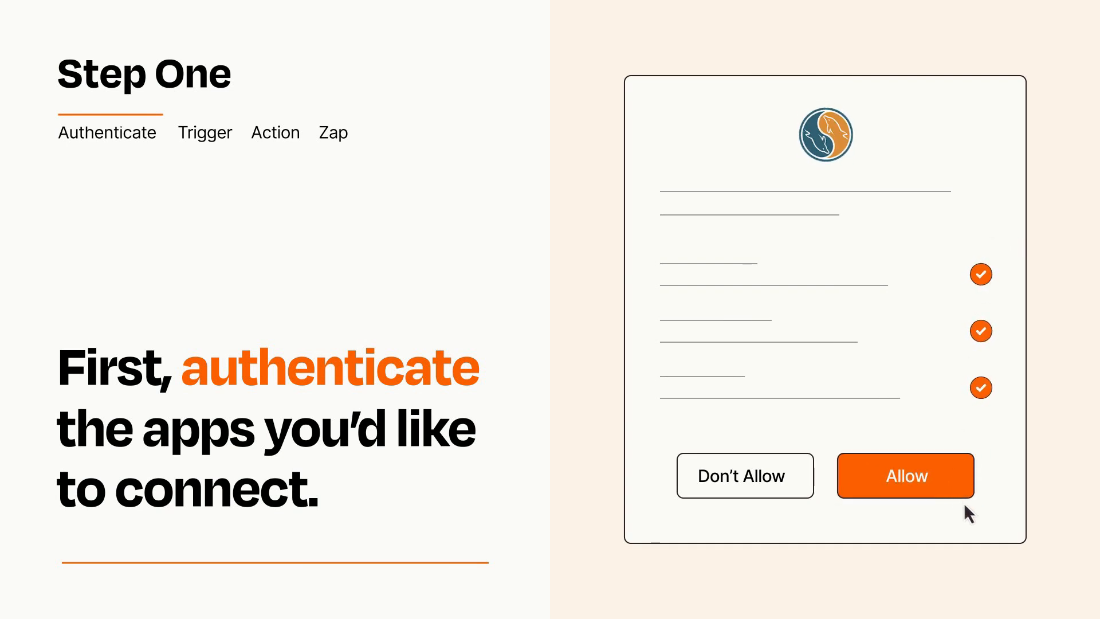
Allow the app's requested access on the authentication screen
{"action": "left_click", "coordinate": [905, 476]}
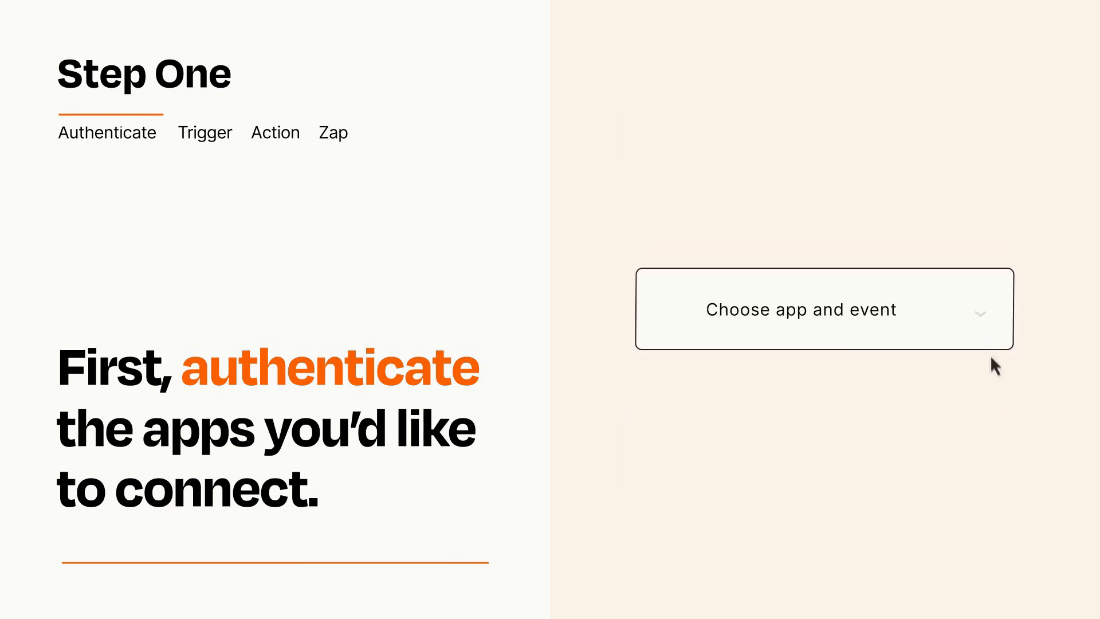
Choose Google Sheets 'New Spreadsheet Row' as the trigger event and continue to the action
{"action": "left_click", "coordinate": [823, 309]}
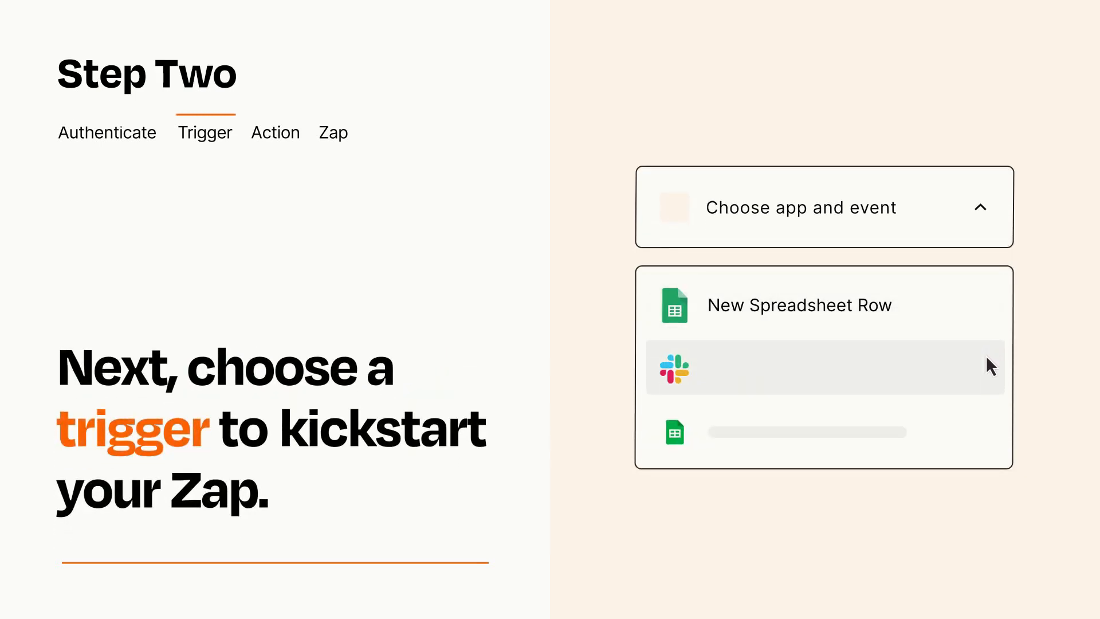
{"action": "mouse_move", "coordinate": [990, 439]}
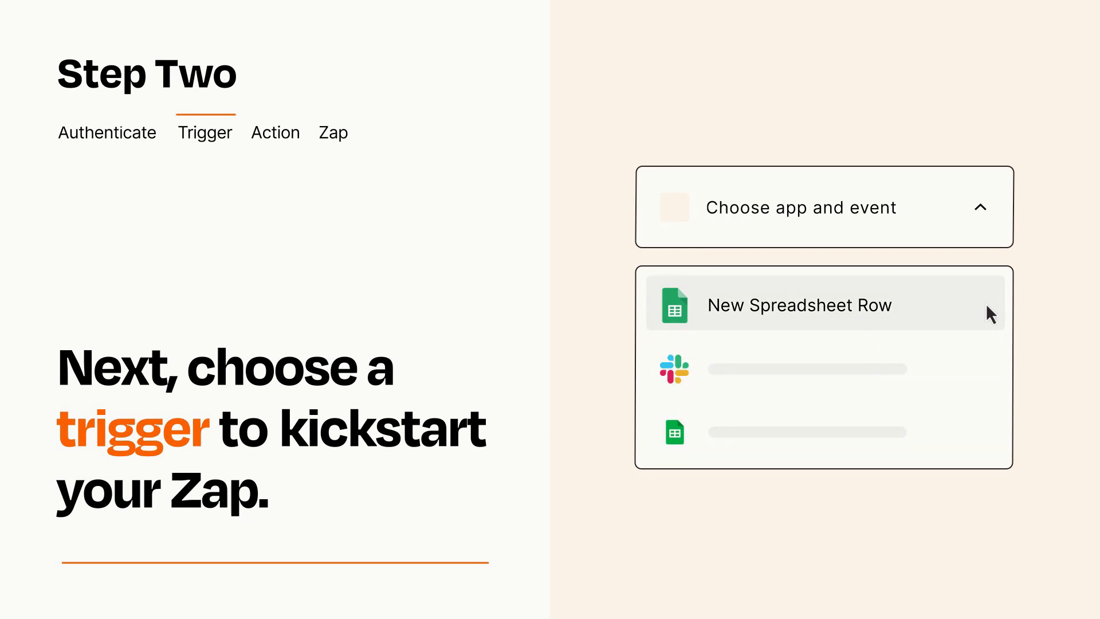
{"action": "mouse_move", "coordinate": [988, 322]}
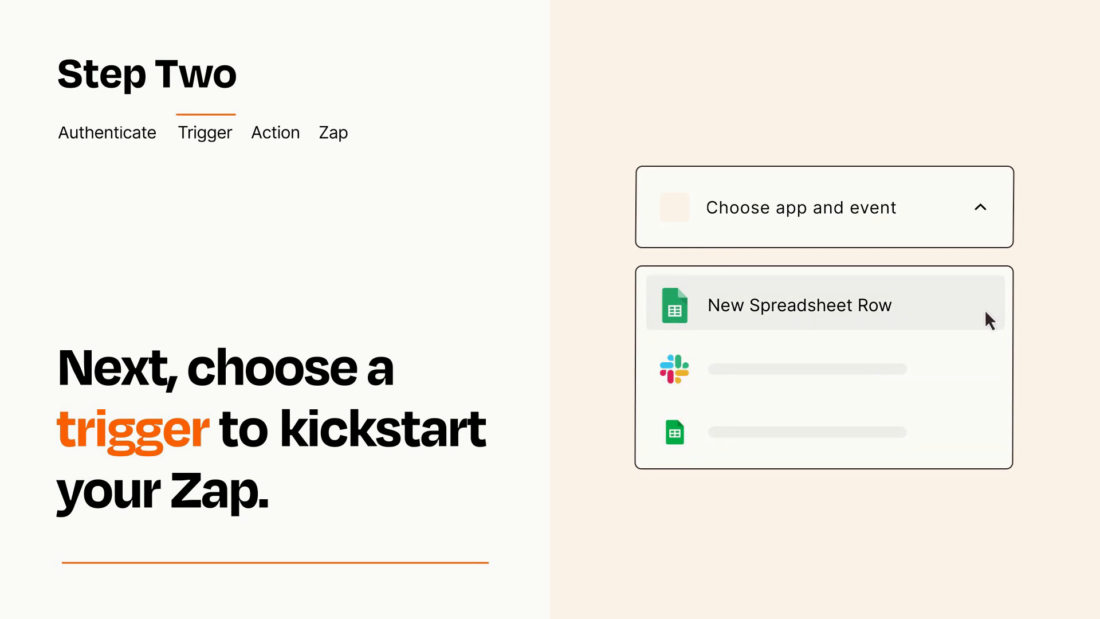
{"action": "left_click", "coordinate": [799, 304]}
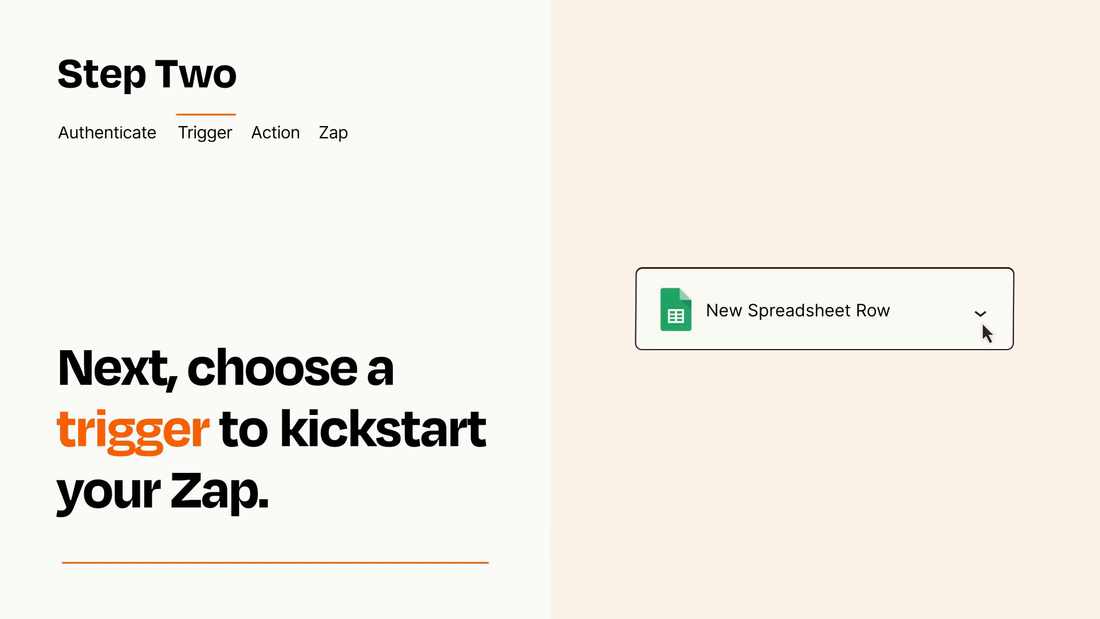
{"action": "mouse_move", "coordinate": [1002, 325]}
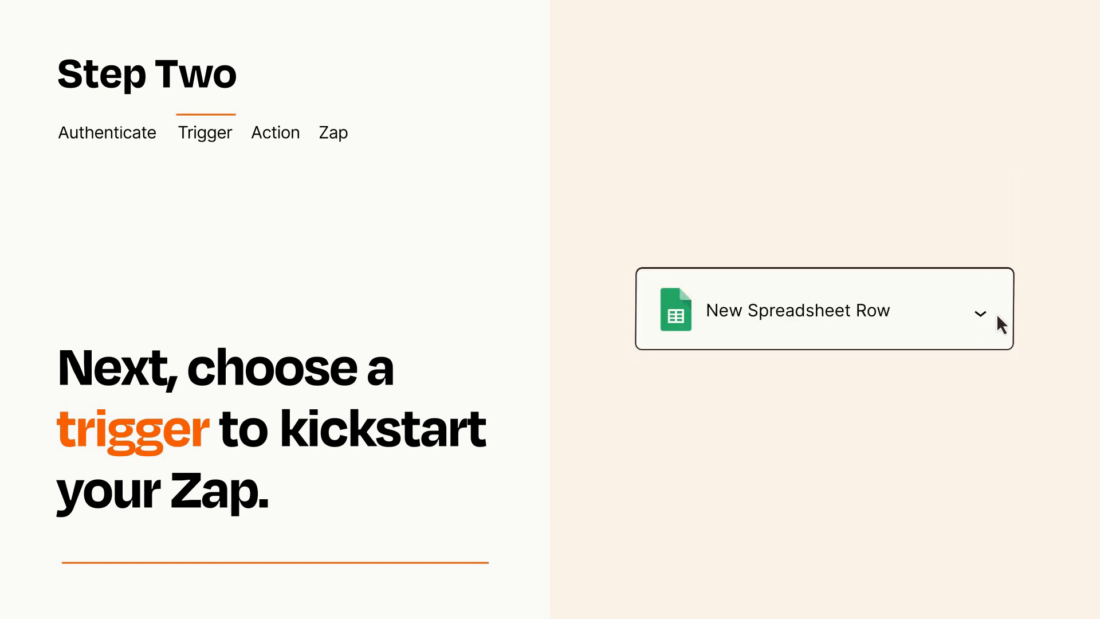
{"action": "mouse_move", "coordinate": [999, 318]}
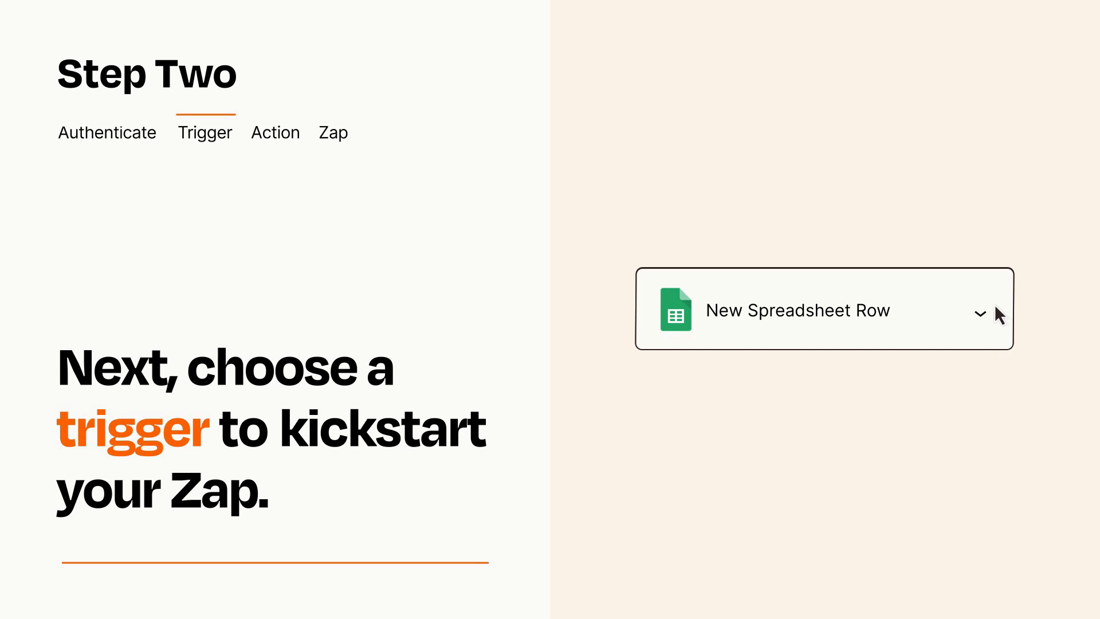
{"action": "left_click", "coordinate": [275, 132]}
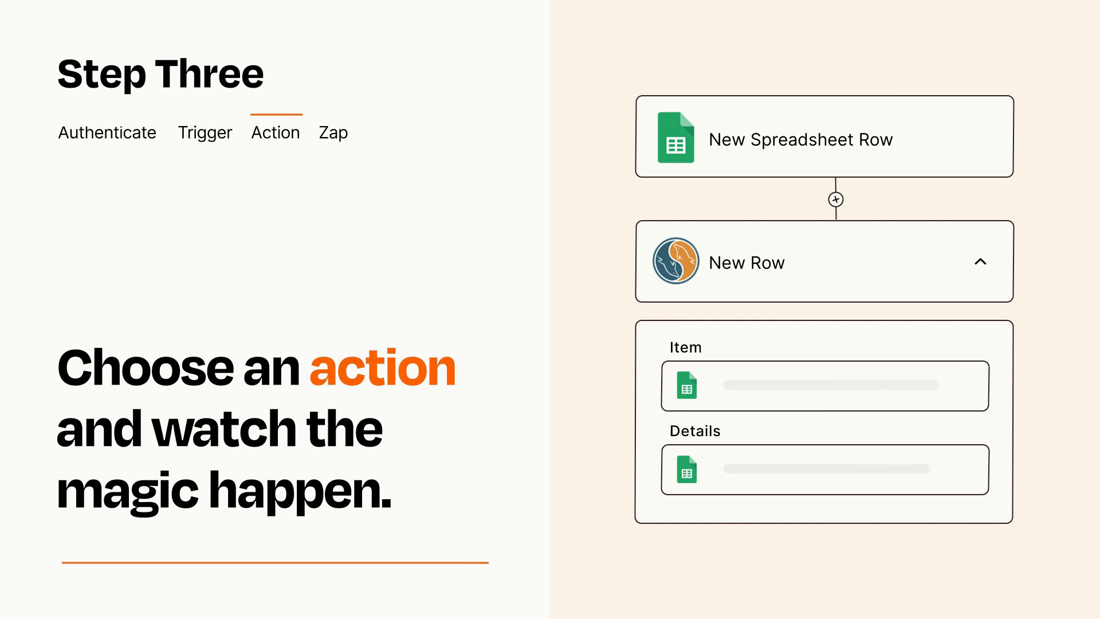
Complete the New Row action with Item and Details mapped from the spreadsheet
{"action": "left_click", "coordinate": [979, 261]}
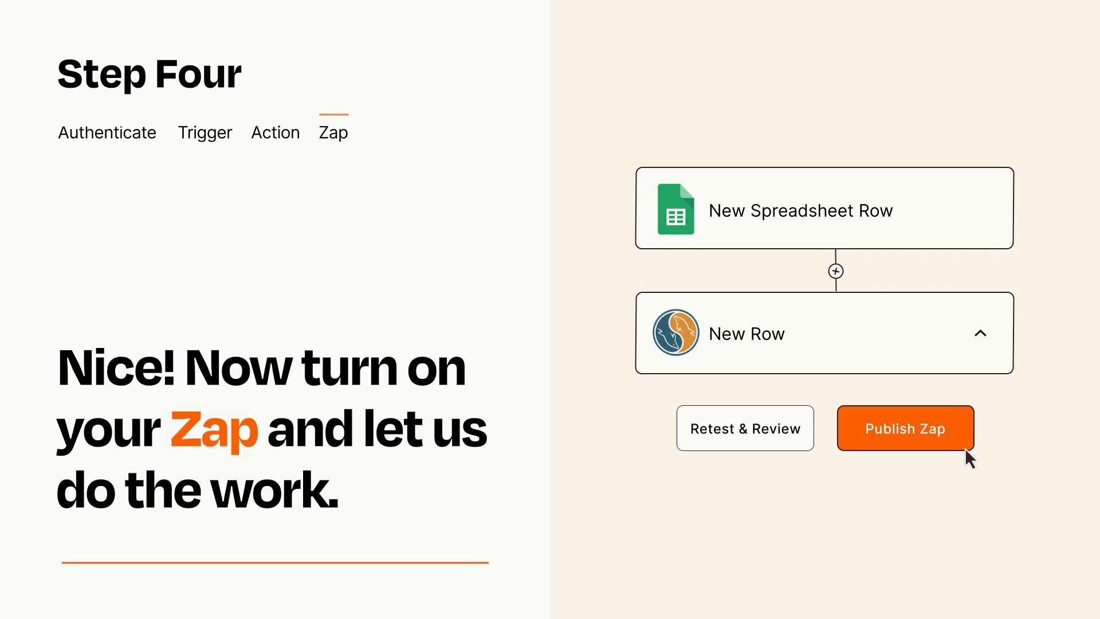
Publish the Zap so the New Spreadsheet Row to New Row workflow turns on
{"action": "left_click", "coordinate": [905, 428]}
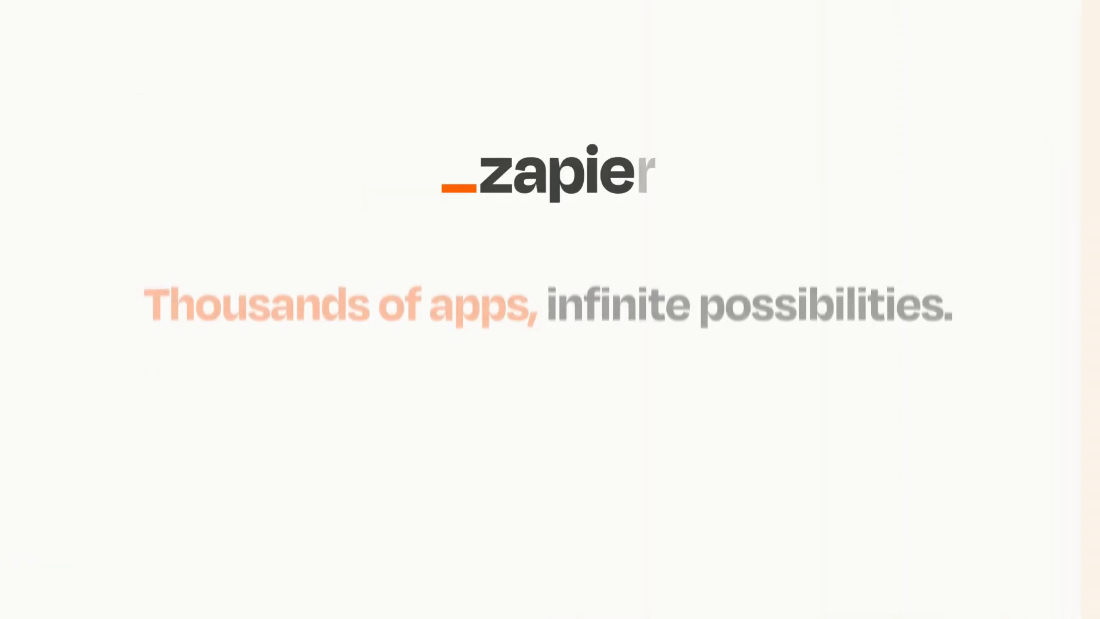